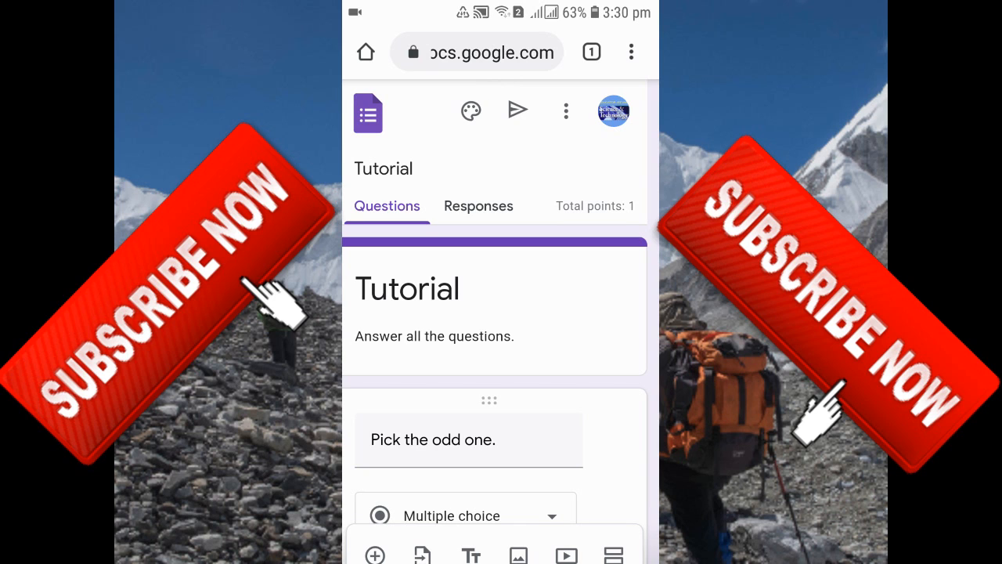
Step: Check the Tutorial form's shareable link in the Send options, then close them without sending
scroll("down", 3)
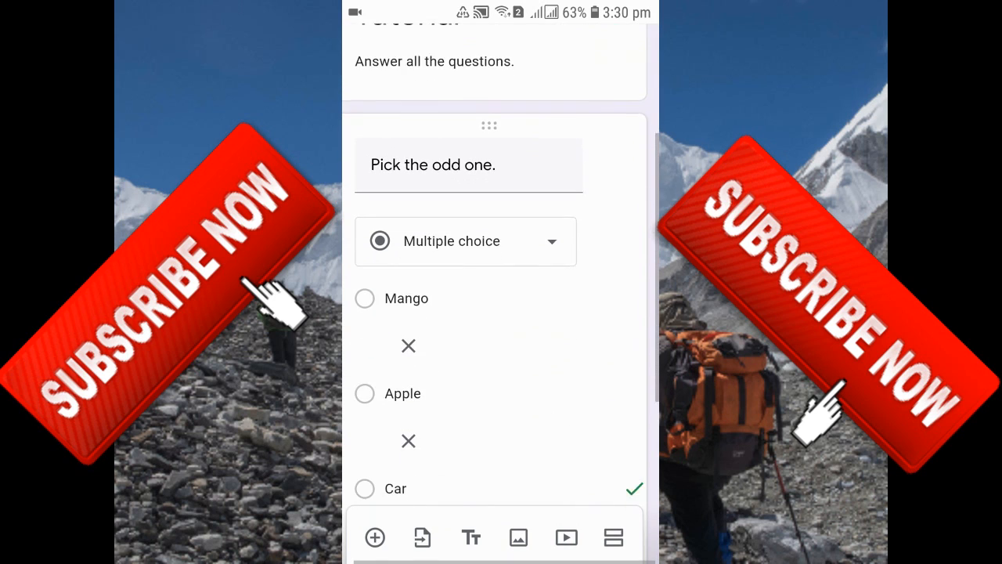
scroll("down", 3)
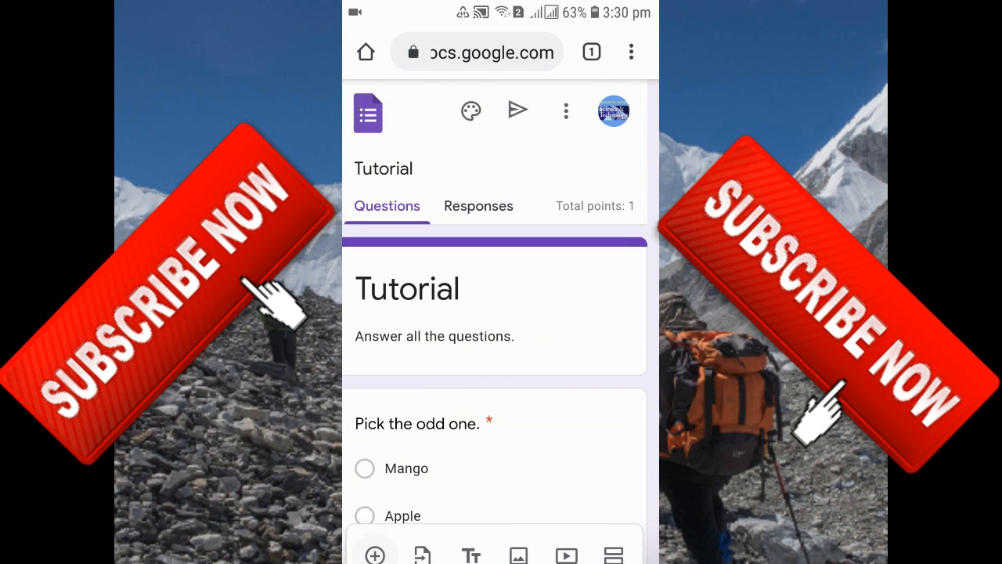
left_click(517, 110)
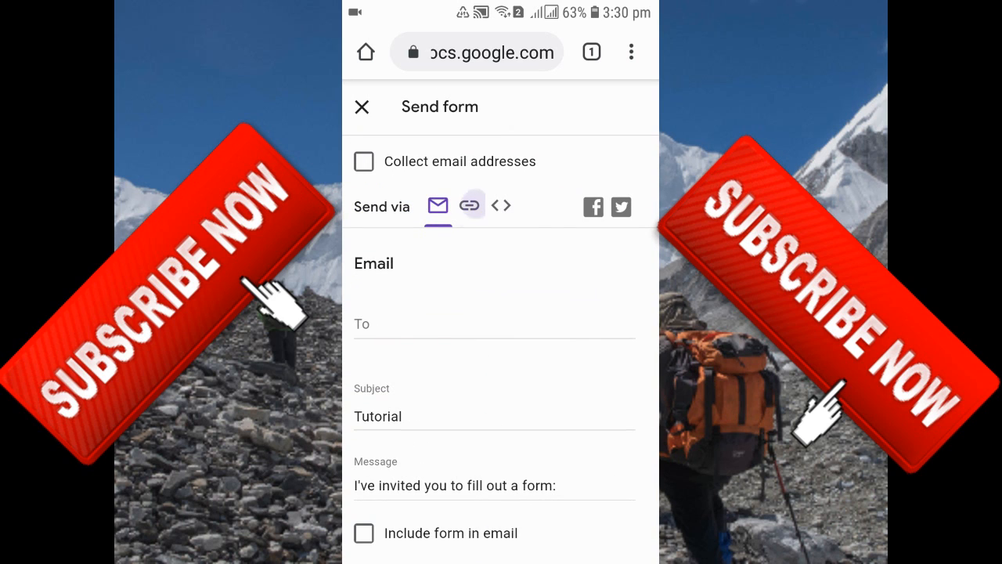
left_click(468, 205)
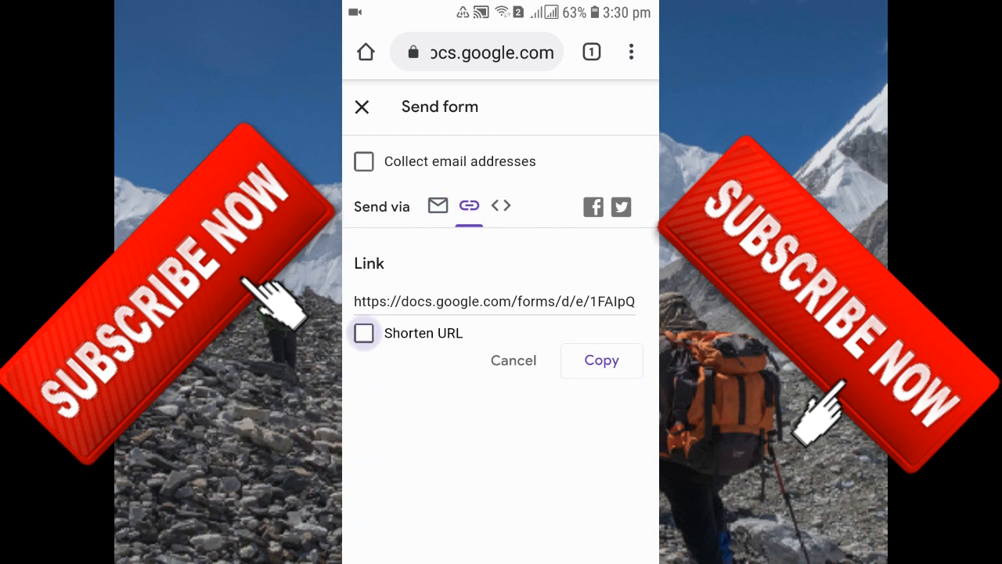
left_click(363, 332)
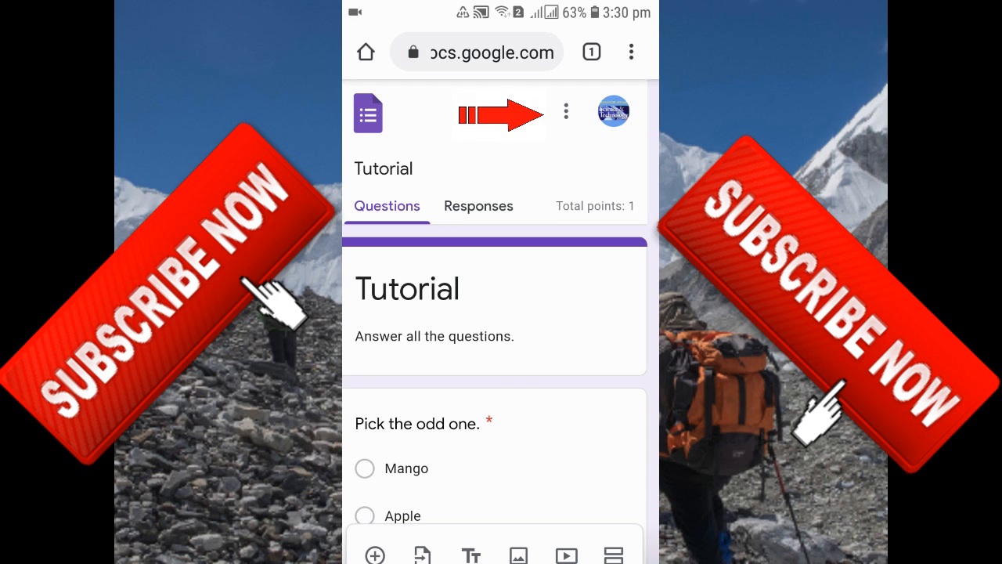
Step: Reach Add collaborators in the three-dot menu to bring up the Add editors panel
left_click(566, 113)
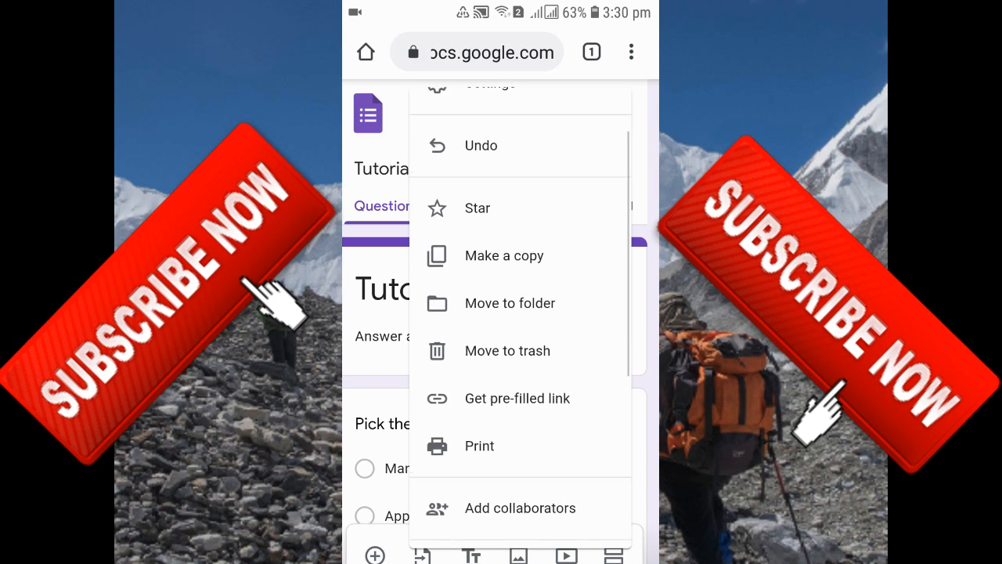
scroll("down", 3)
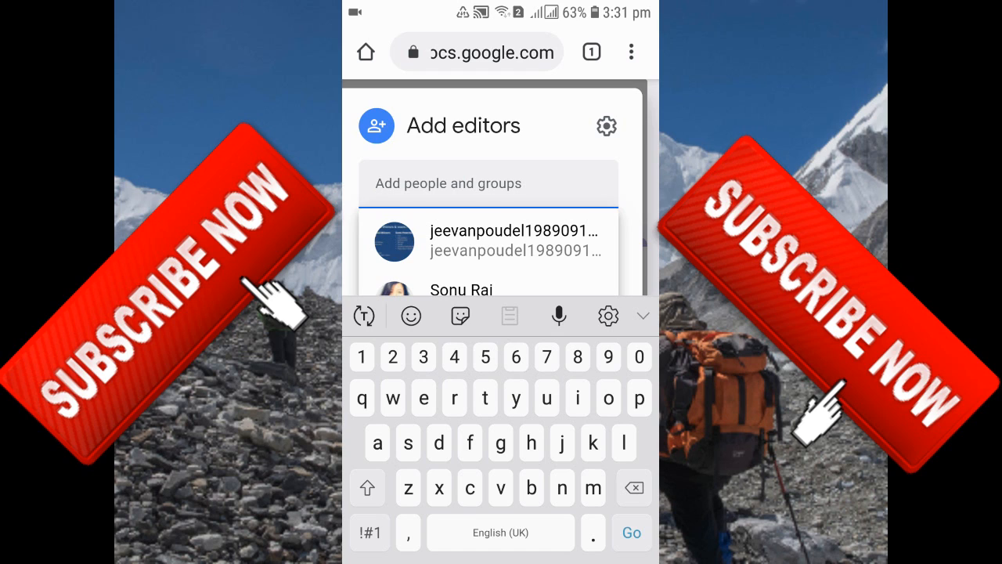
Step: Select the suggested contact as a collaborator and keep the Editor permission level
left_click(498, 241)
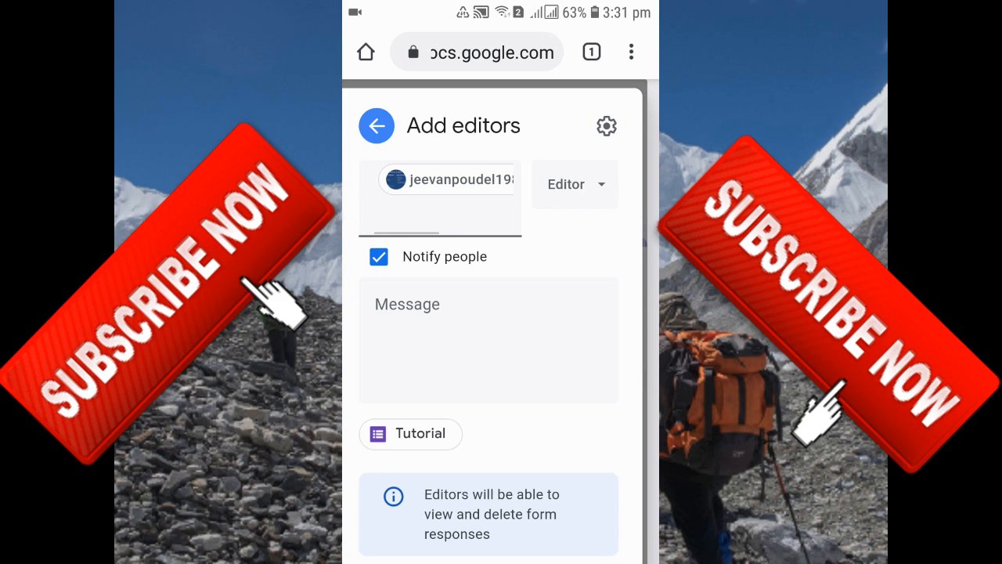
left_click(572, 185)
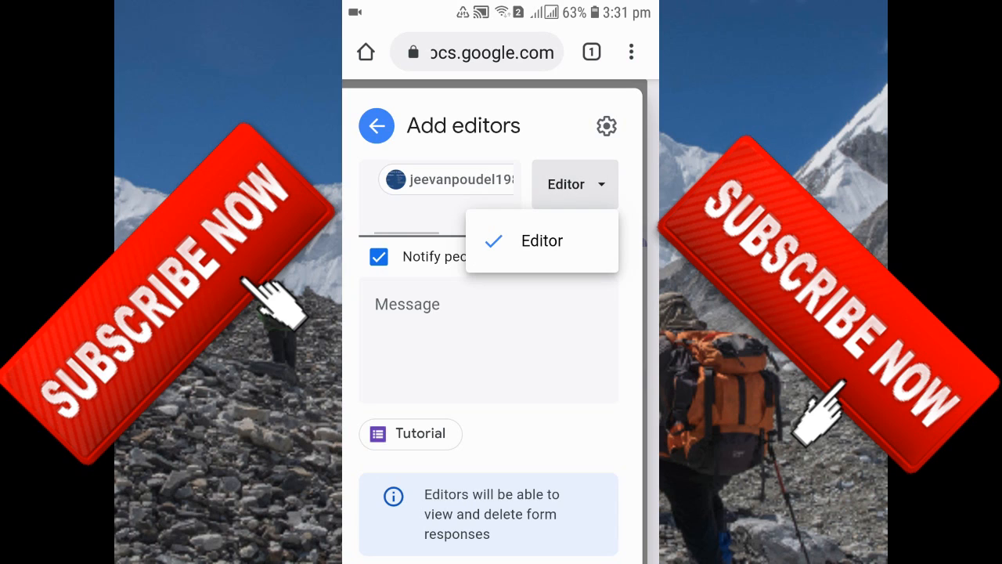
left_click(542, 241)
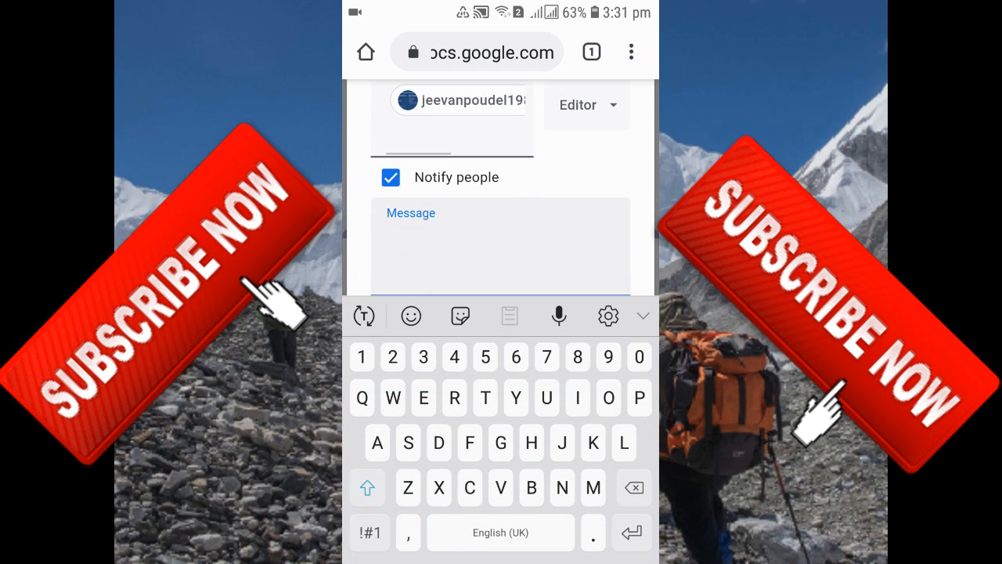
Step: Send the editor invitation with the message 'Test google form'
type("Test")
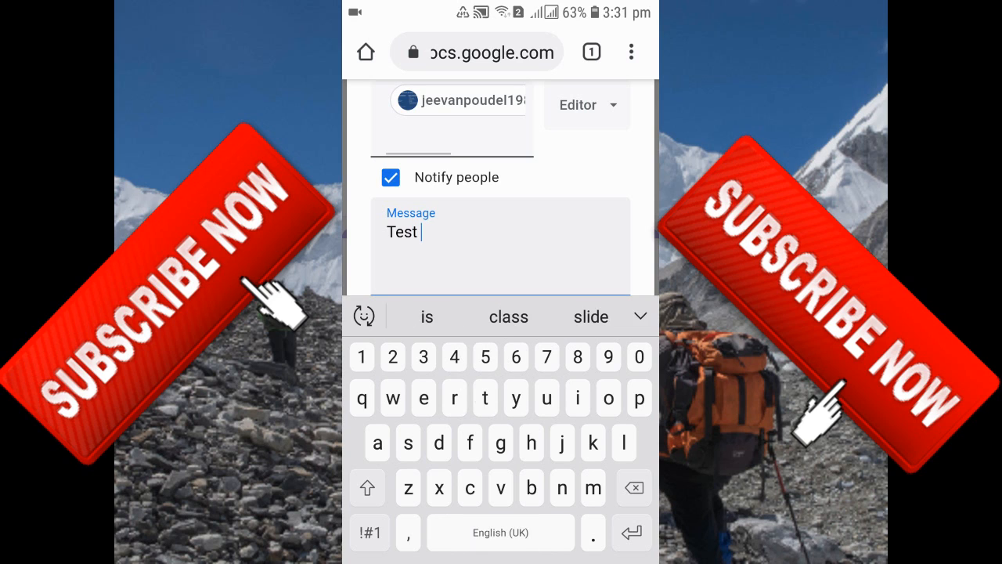
type("google")
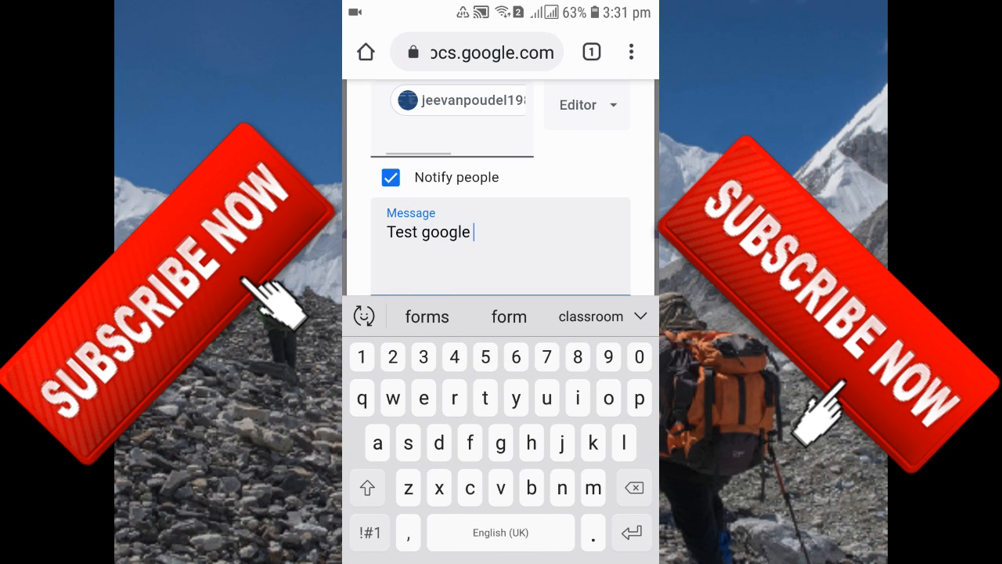
type("form")
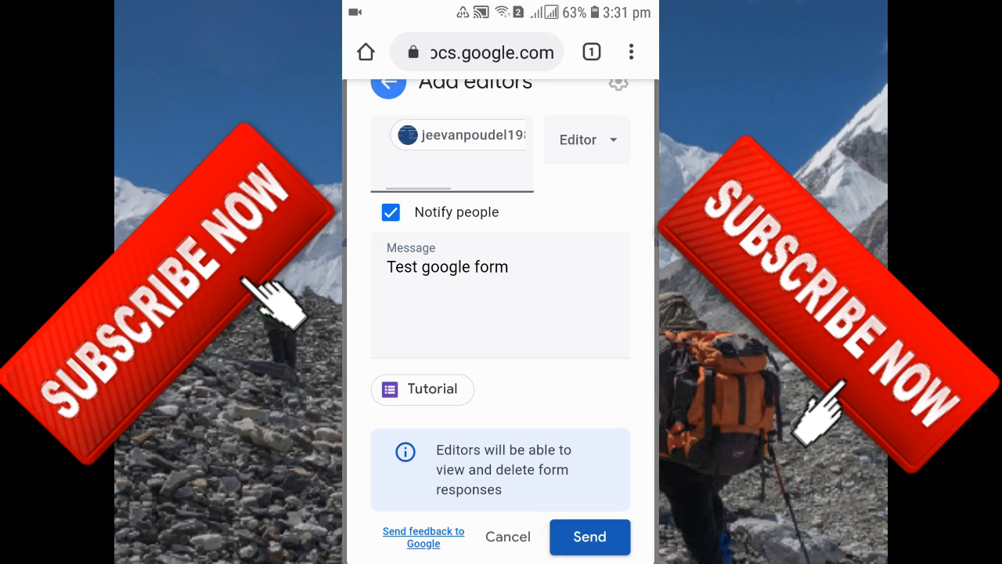
left_click(588, 536)
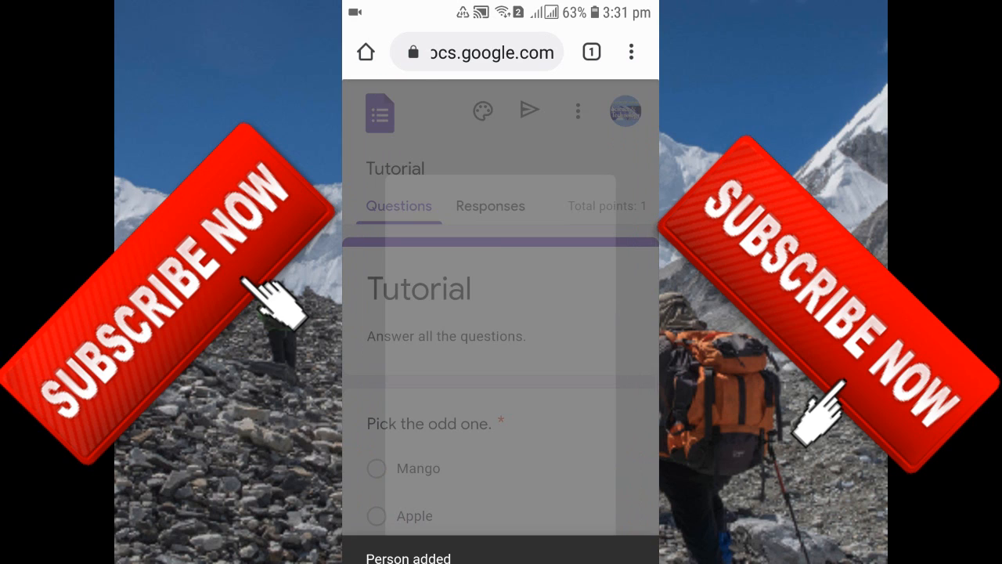